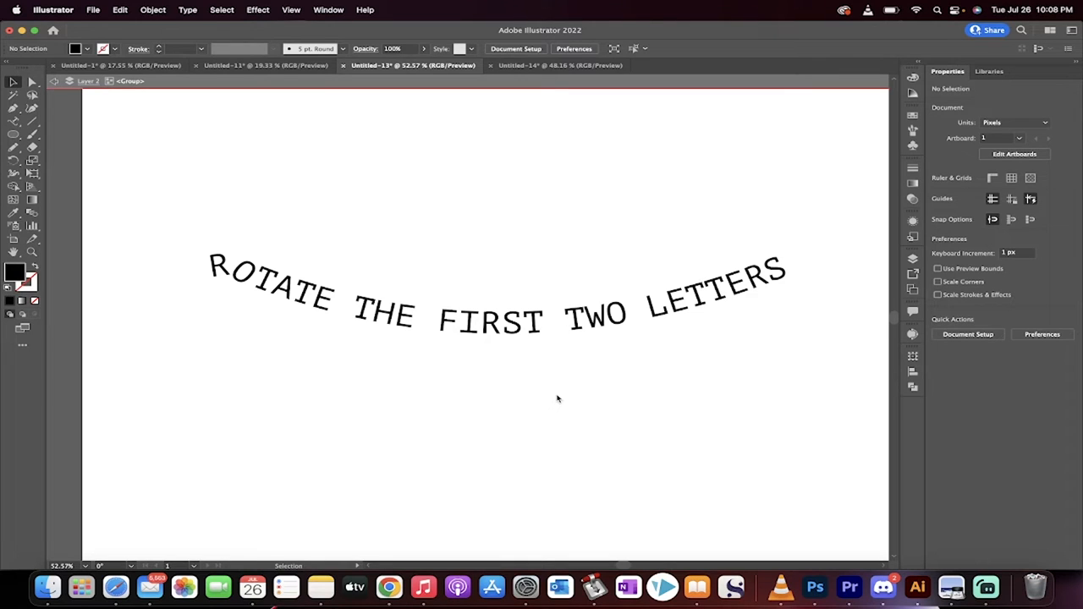
mouse_move(564, 405)
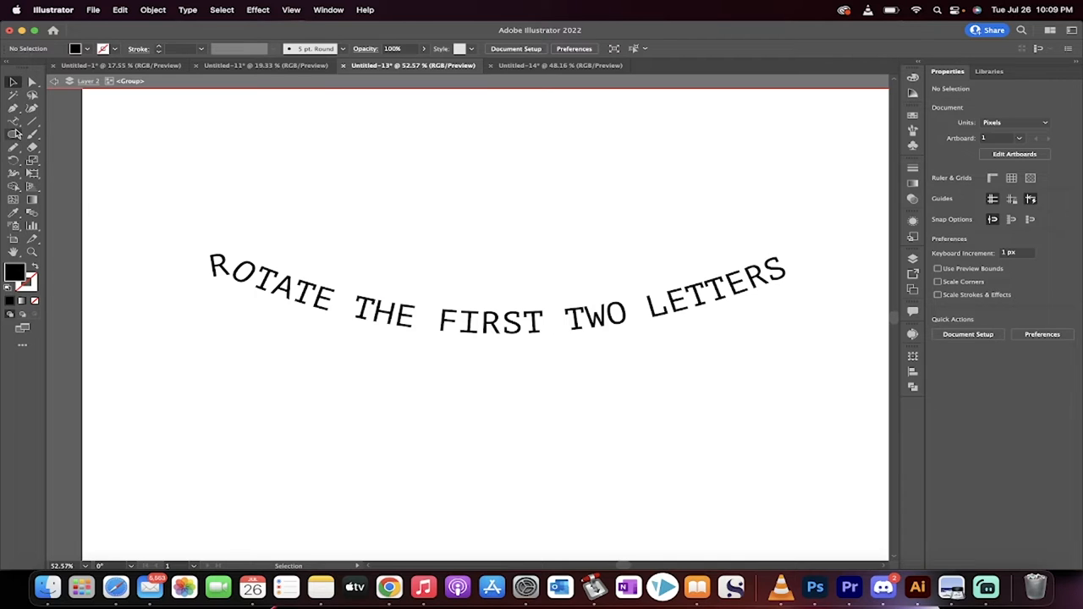
mouse_move(14, 135)
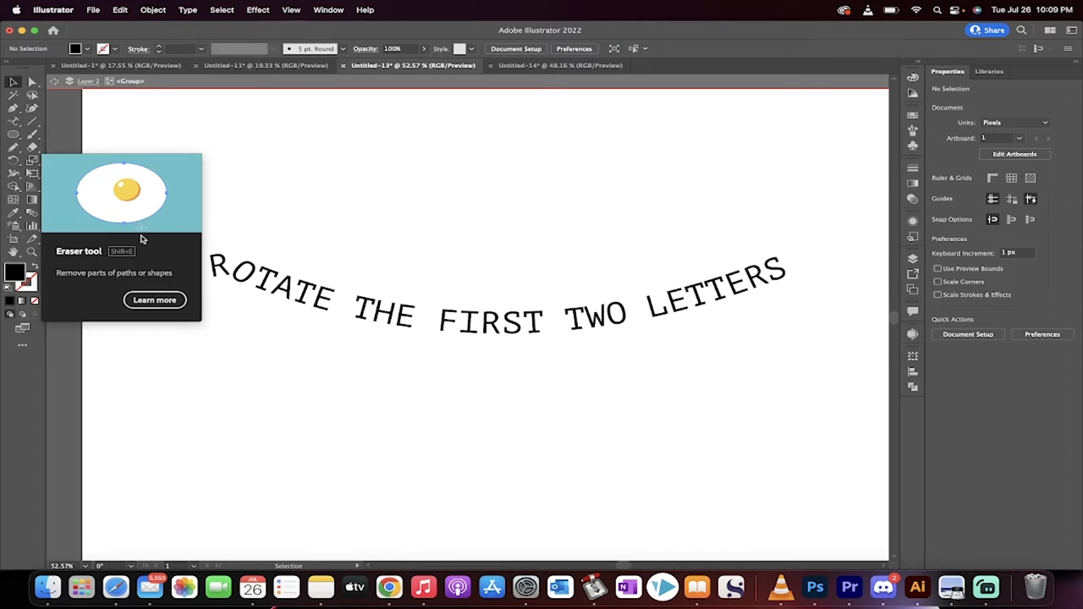
mouse_move(264, 367)
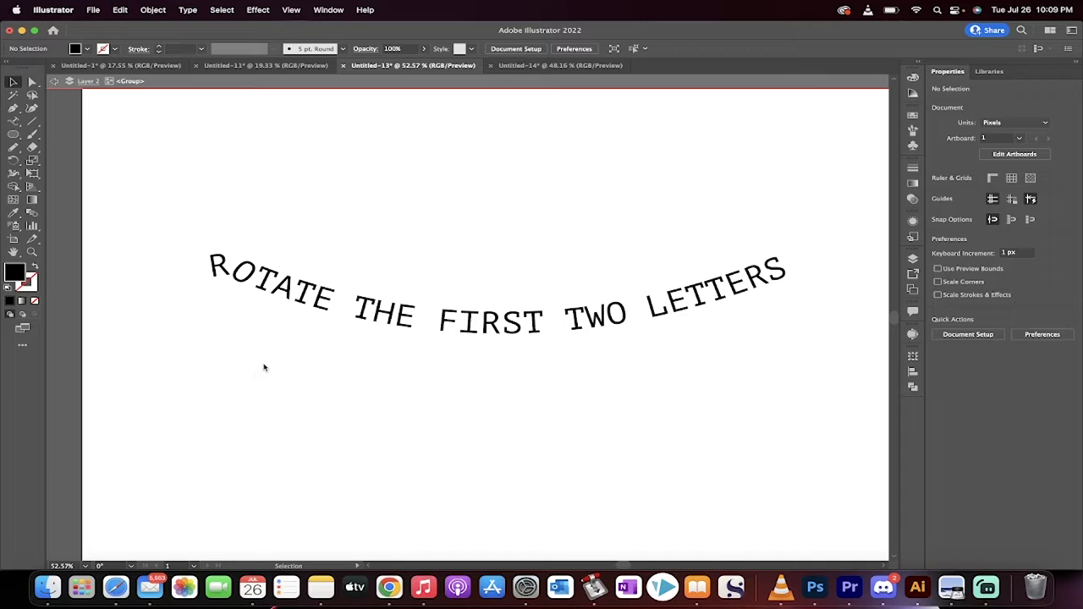
mouse_move(264, 331)
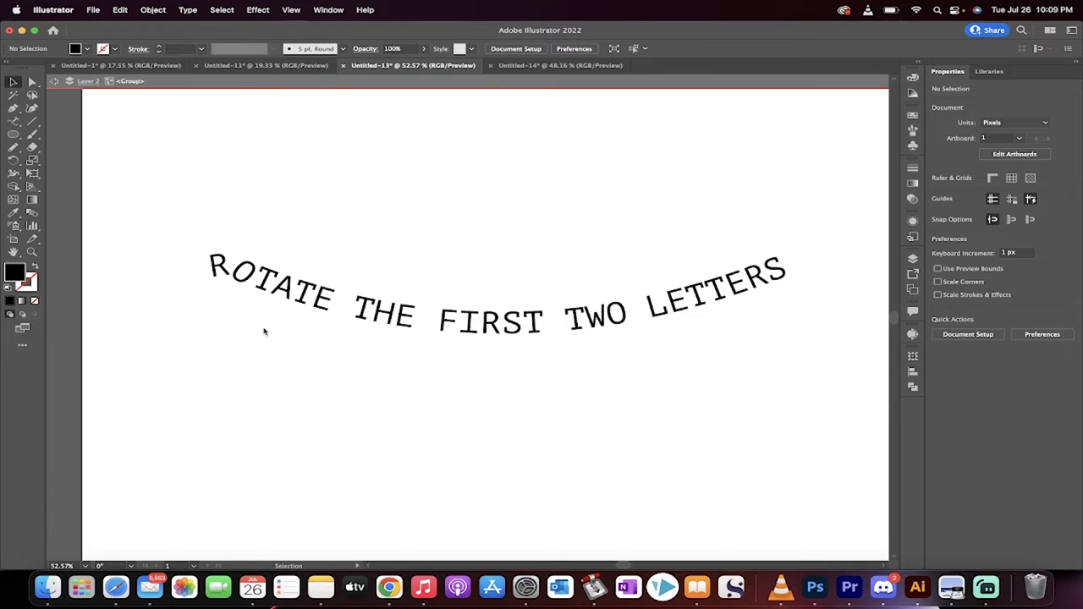
mouse_move(345, 240)
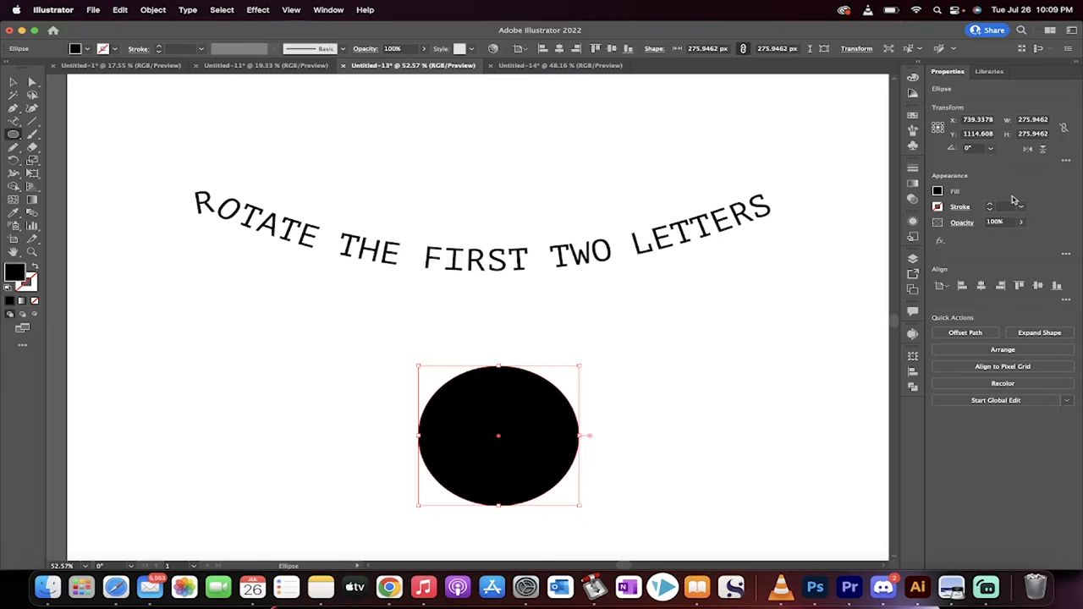
Set the circle's fill to None so only its outline path remains.
left_click(937, 191)
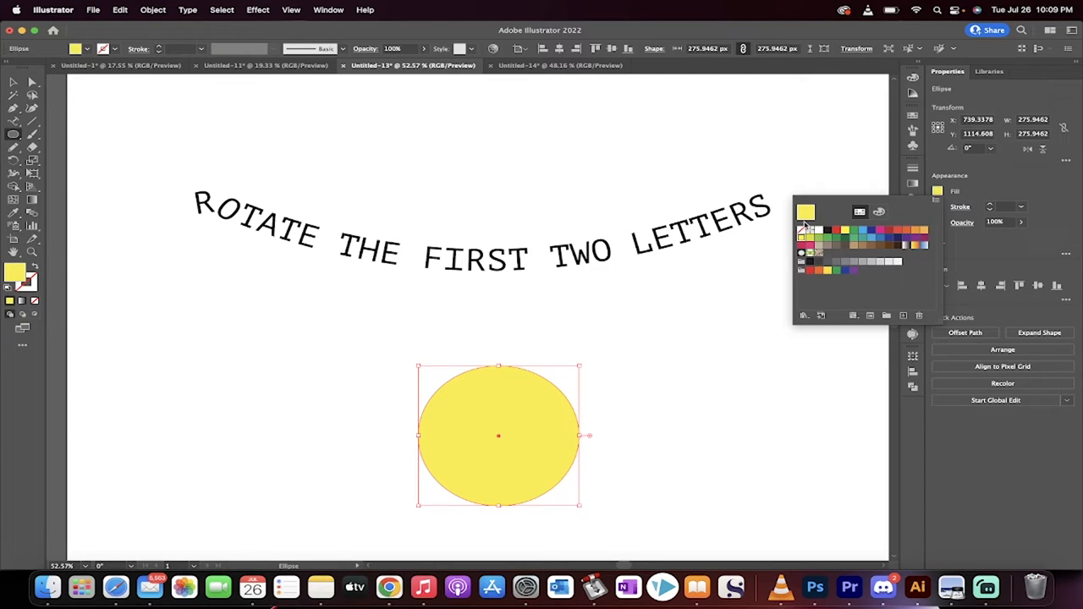
left_click(805, 227)
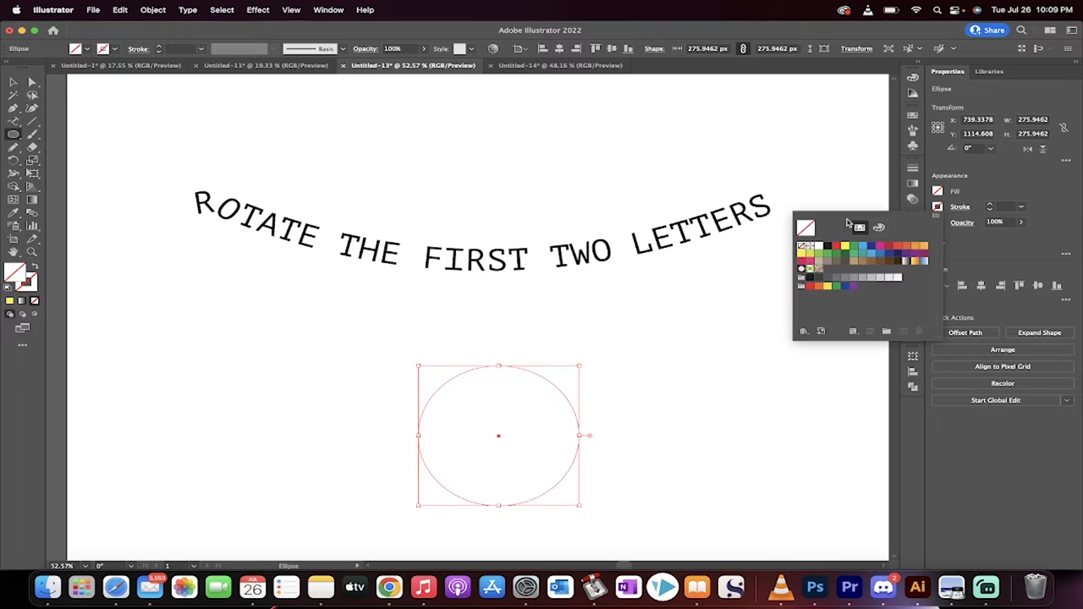
left_click(810, 245)
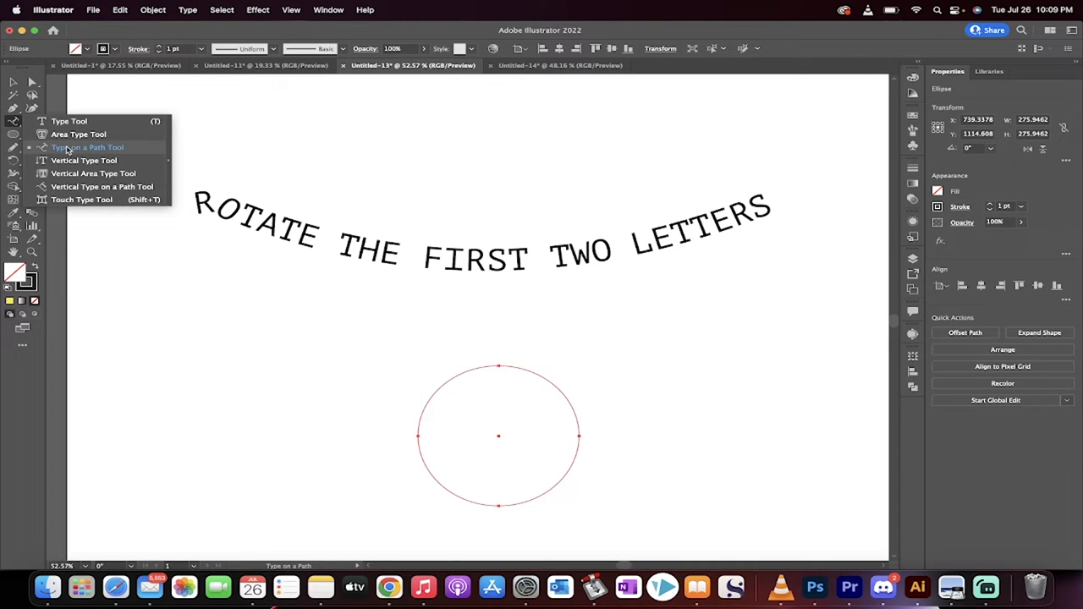
Place 'CURTIS' as type on the circle's path with the Type on a Path Tool.
left_click(88, 147)
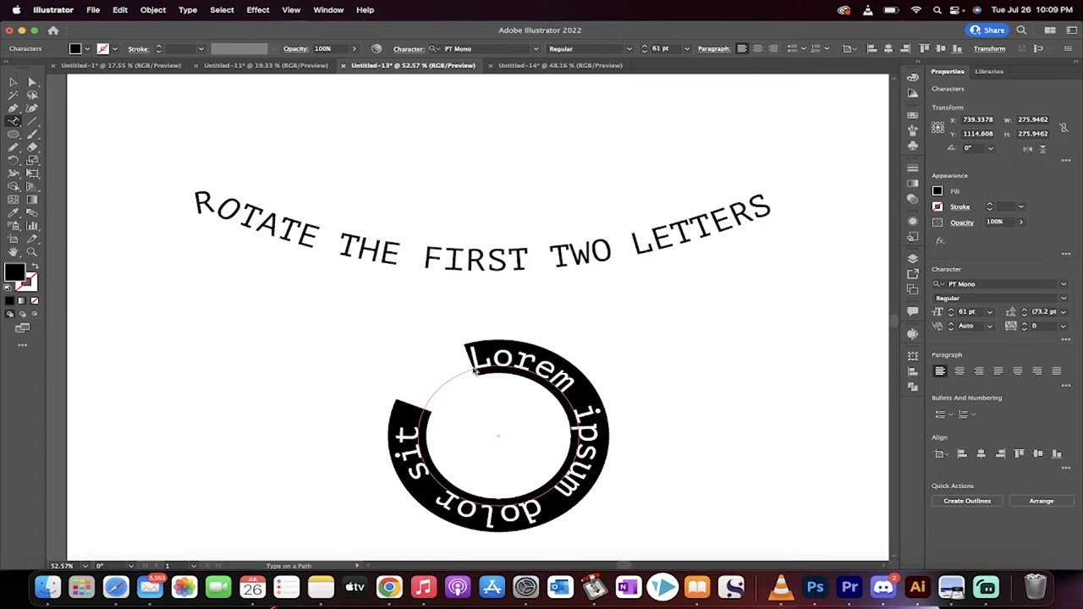
type("CURTIS")
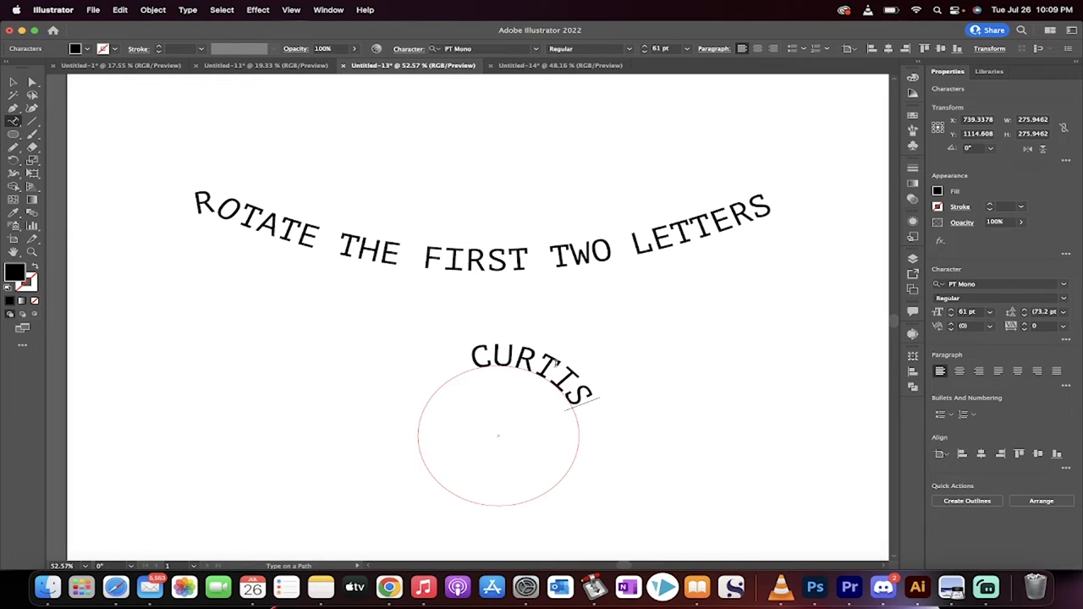
mouse_move(410, 330)
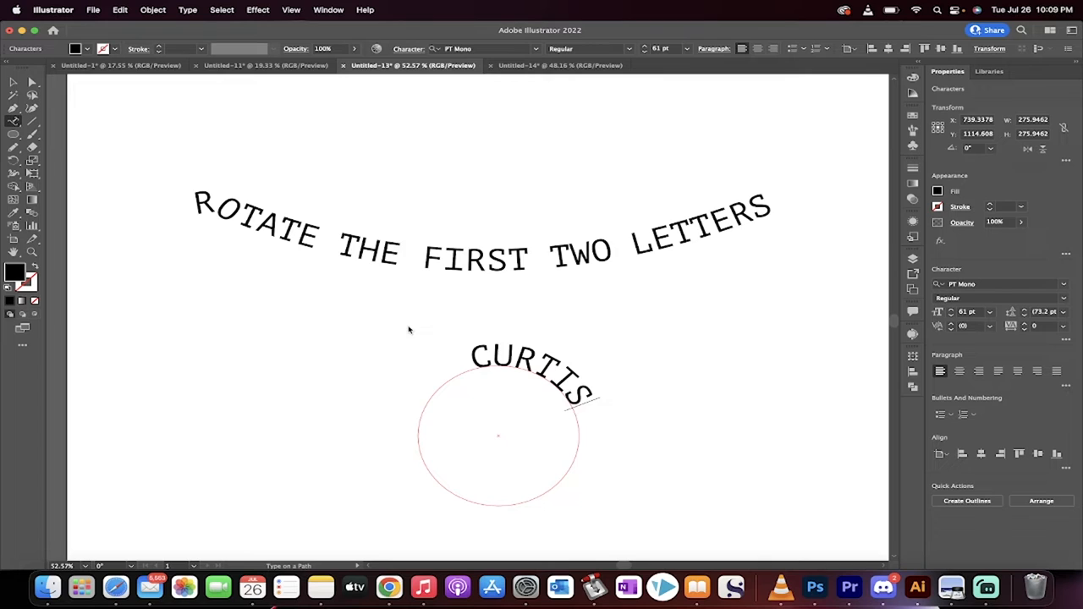
Dismiss the path text error message.
left_click(498, 435)
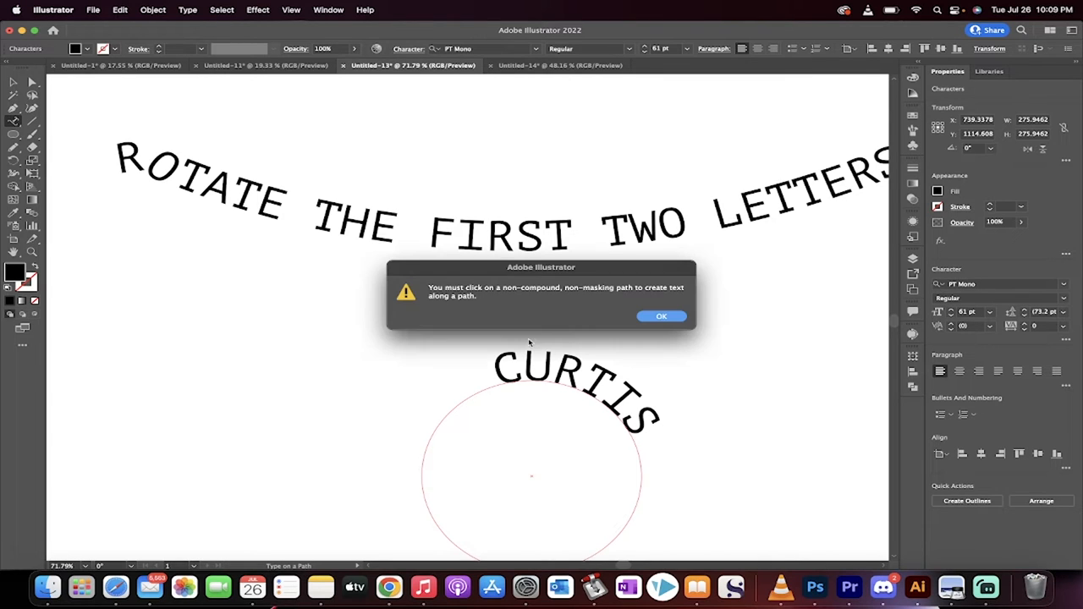
left_click(661, 316)
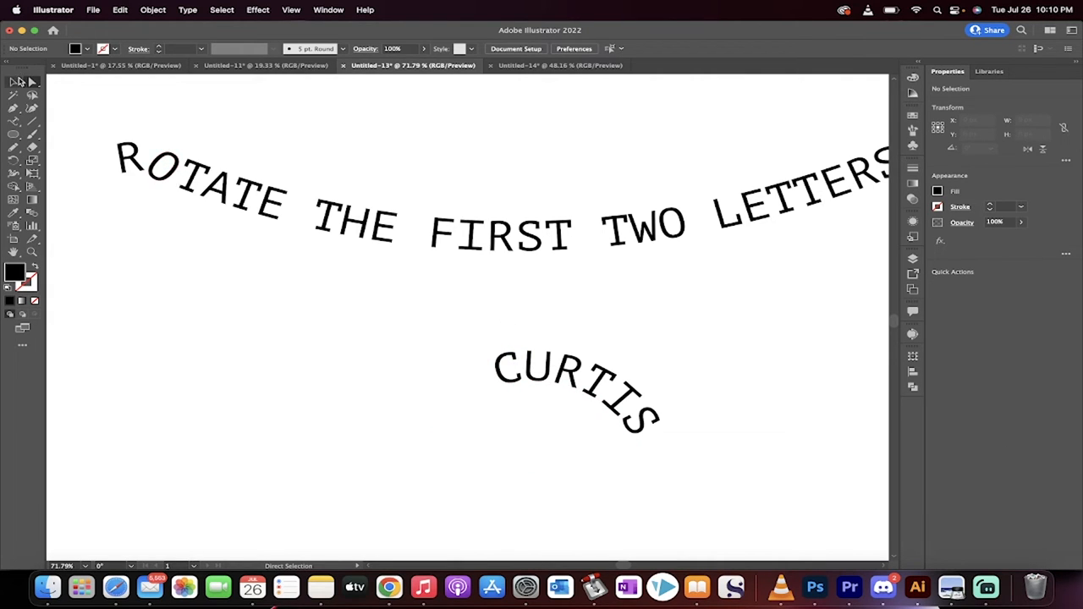
Expand the curved CURTIS text into outline shapes with Object > Expand.
left_click(532, 368)
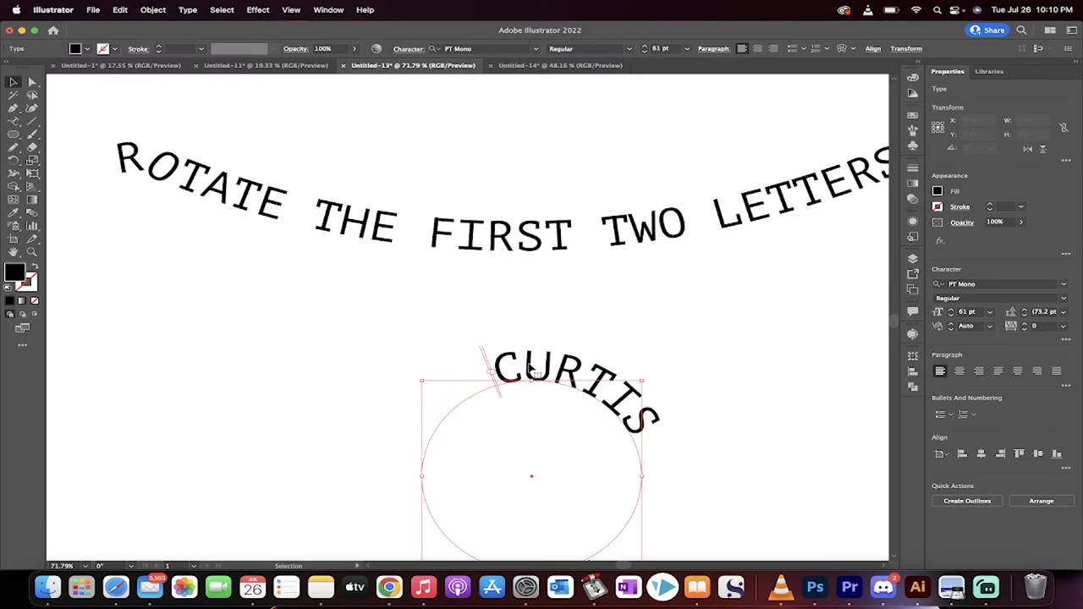
left_click(153, 10)
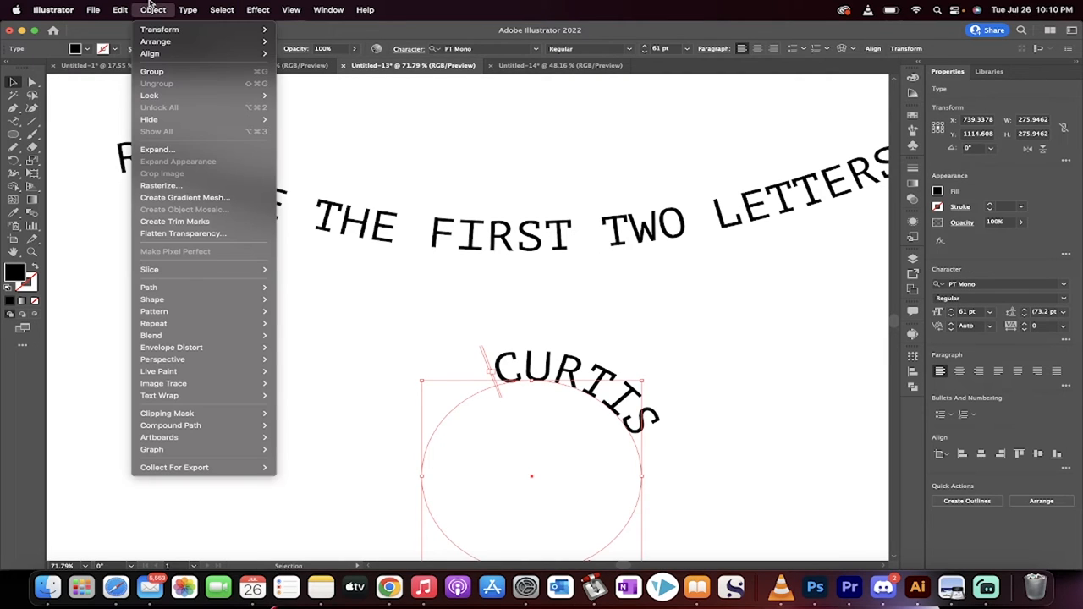
left_click(156, 149)
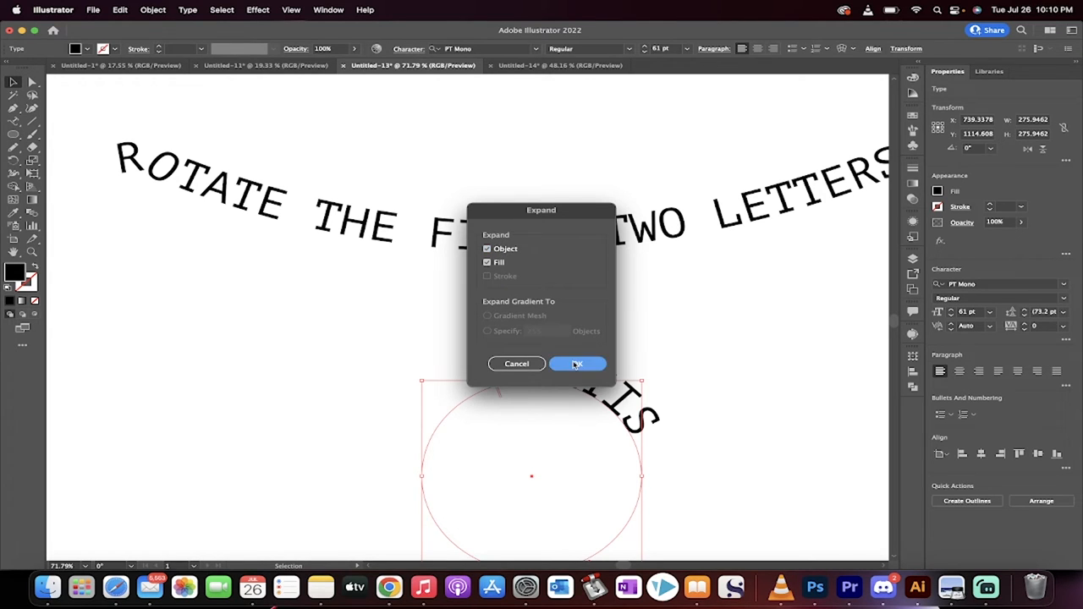
left_click(578, 363)
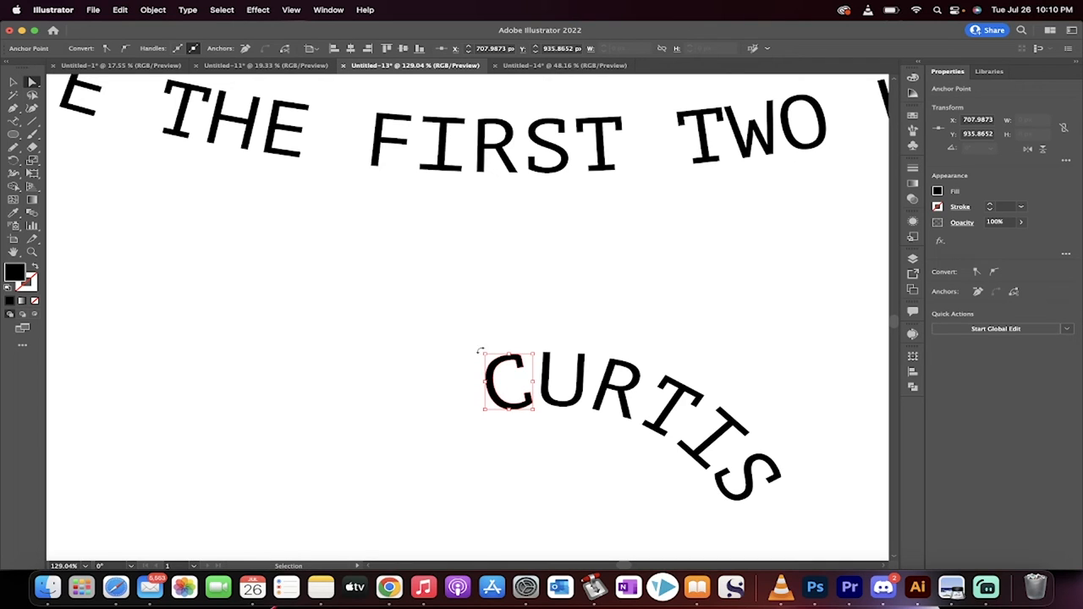
mouse_move(482, 352)
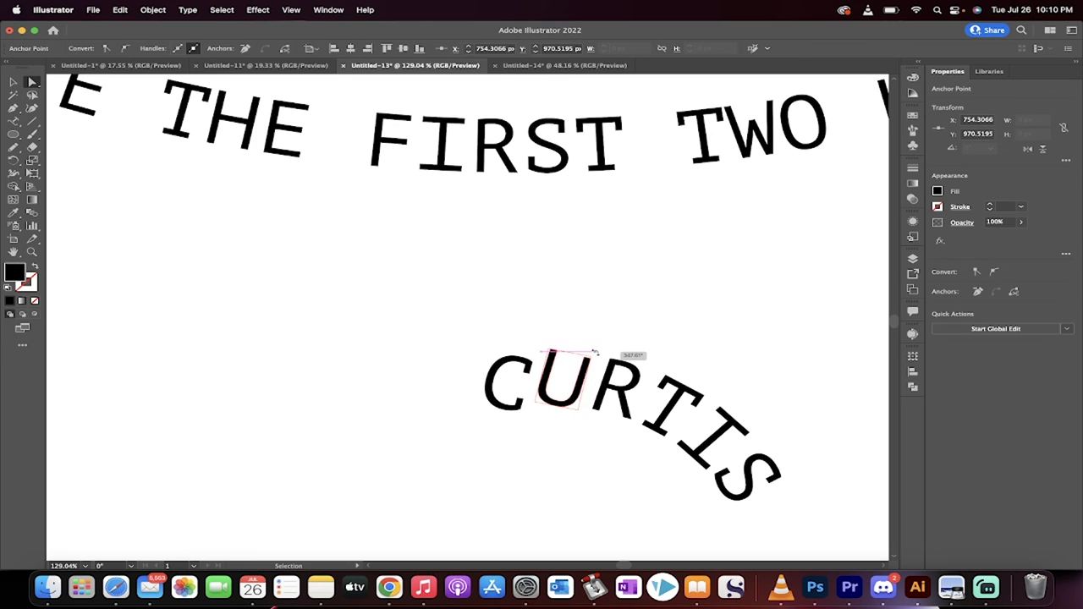
Rotate the U about 180° so it reads upside down, then deselect.
left_click_drag(593, 351, 567, 347)
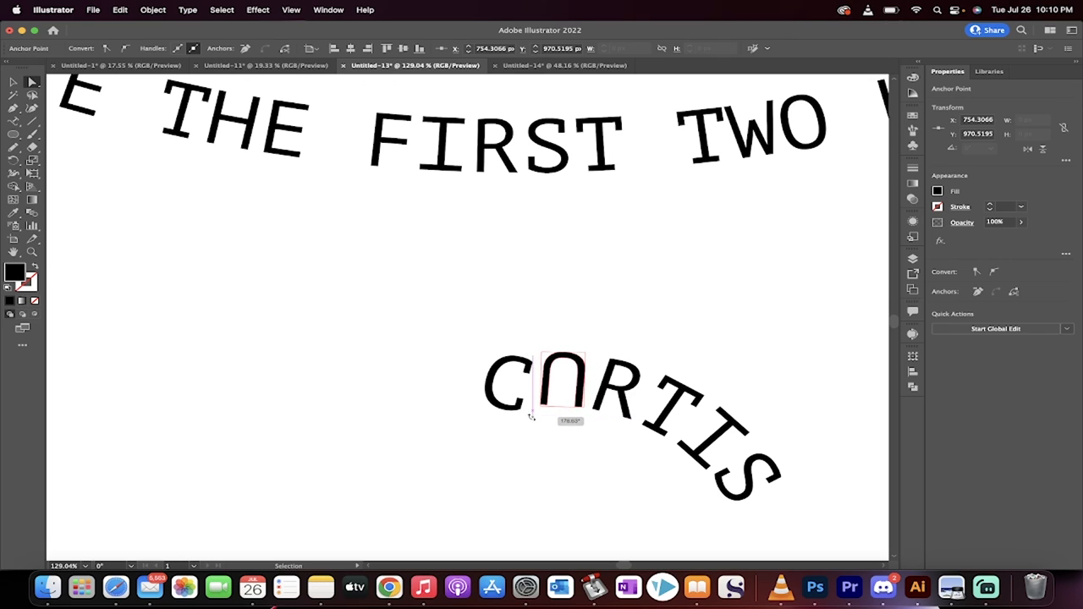
left_click(693, 308)
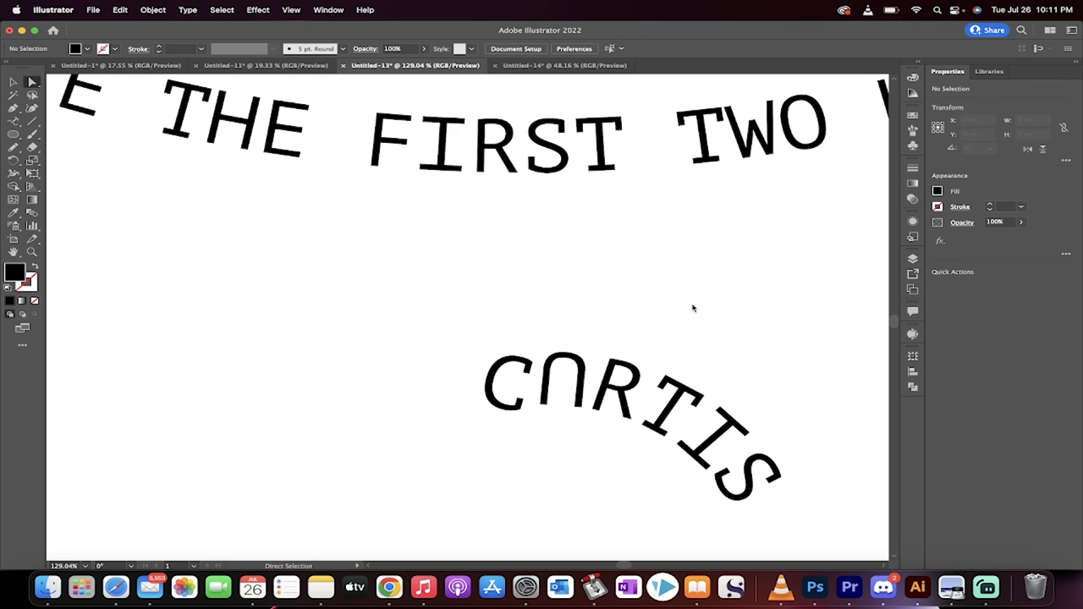
mouse_move(986, 587)
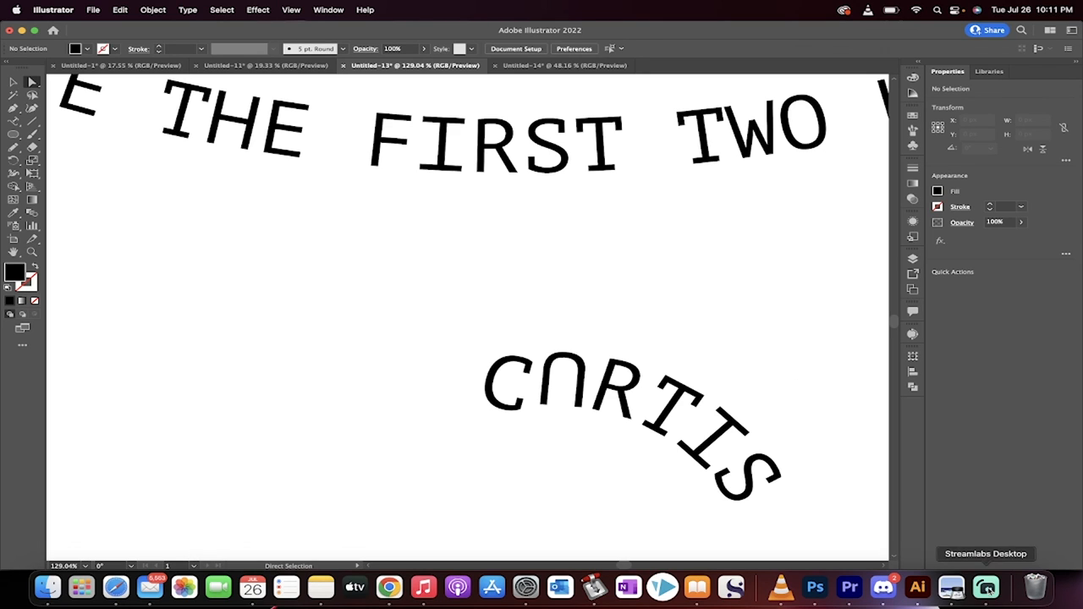